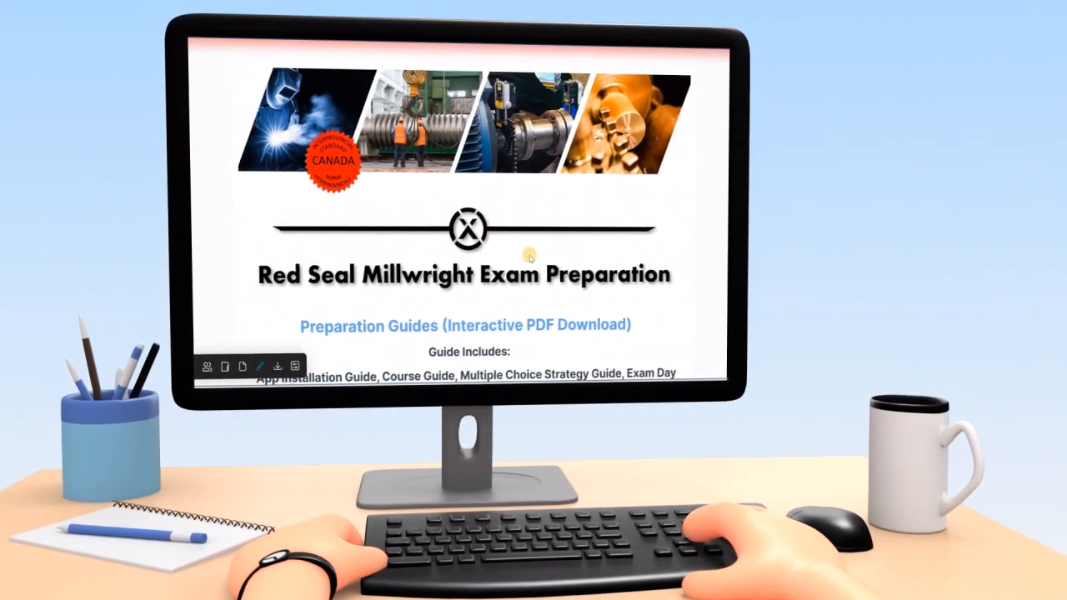
Browse the topic tiles Block 1/A and Block 3/C, ending on Block 4/D Material Handling
{"action": "scroll", "scroll_direction": "down", "scroll_amount": 3}
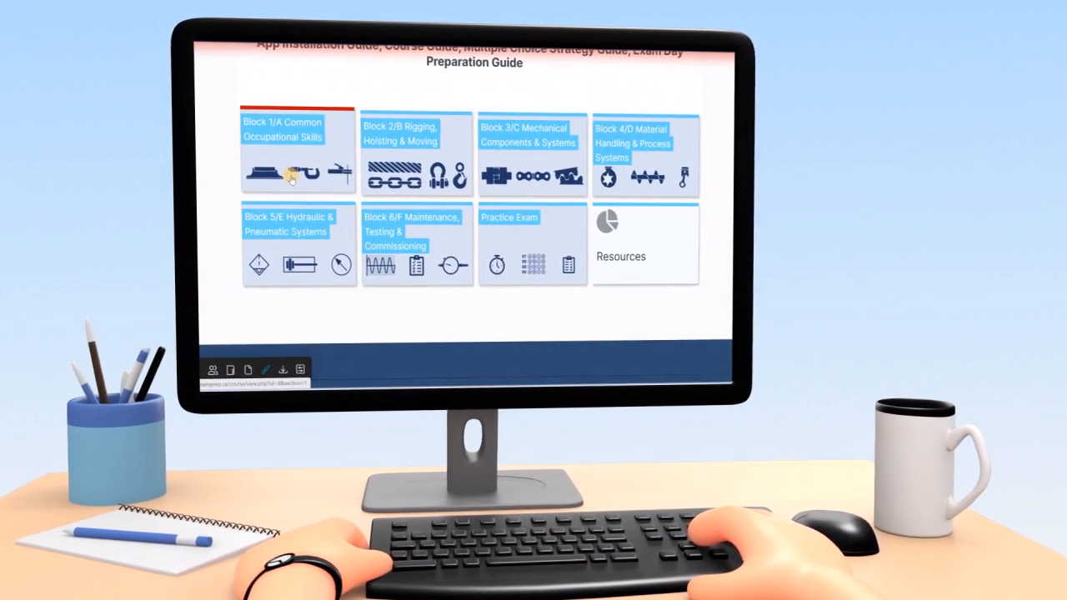
{"action": "left_click", "coordinate": [283, 171]}
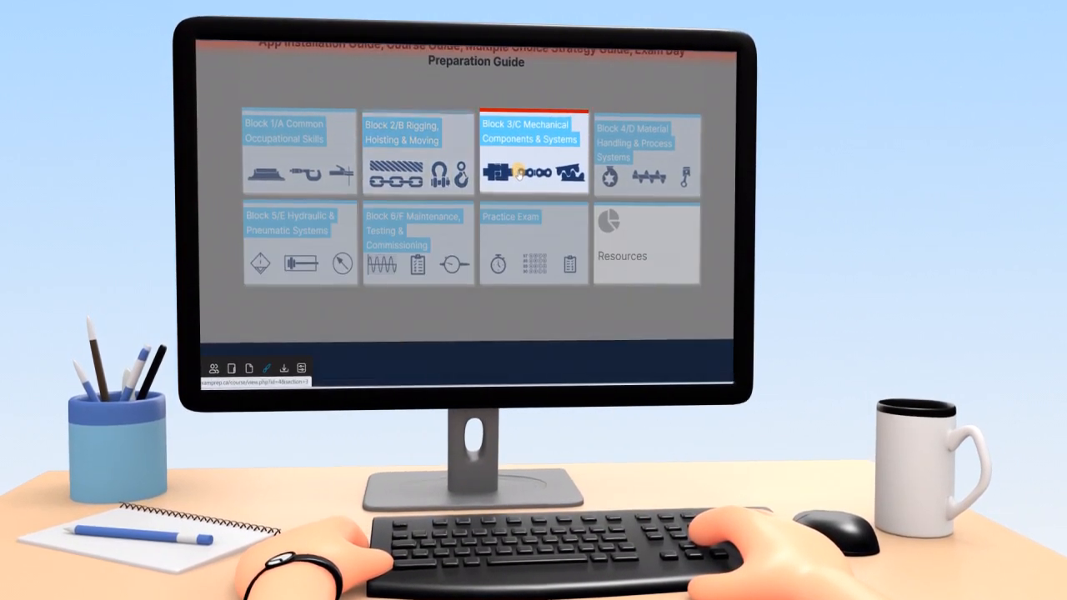
{"action": "left_click", "coordinate": [646, 142]}
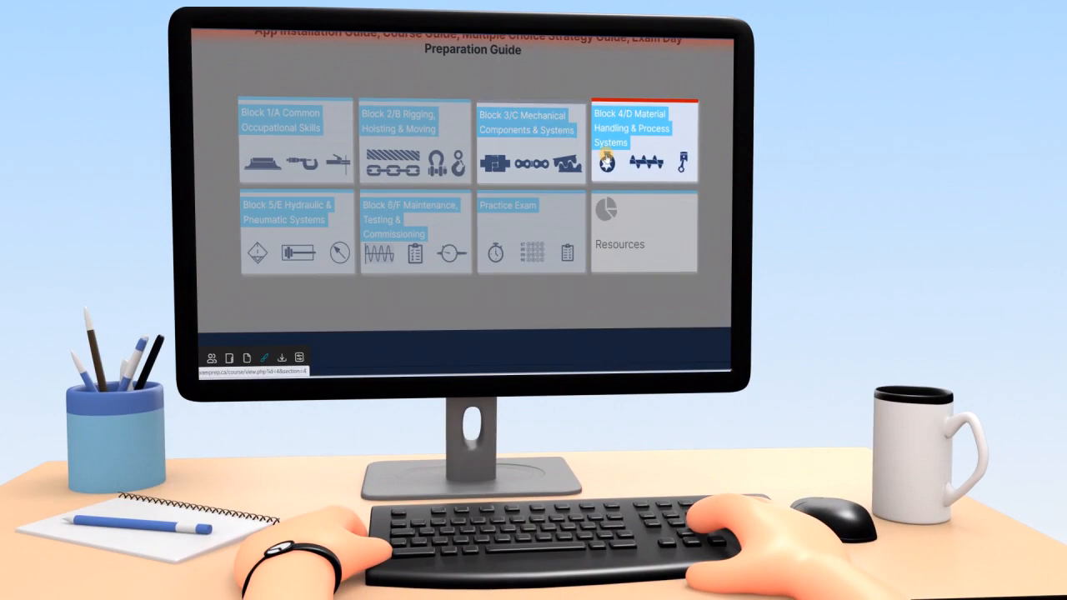
{"action": "left_click", "coordinate": [642, 140]}
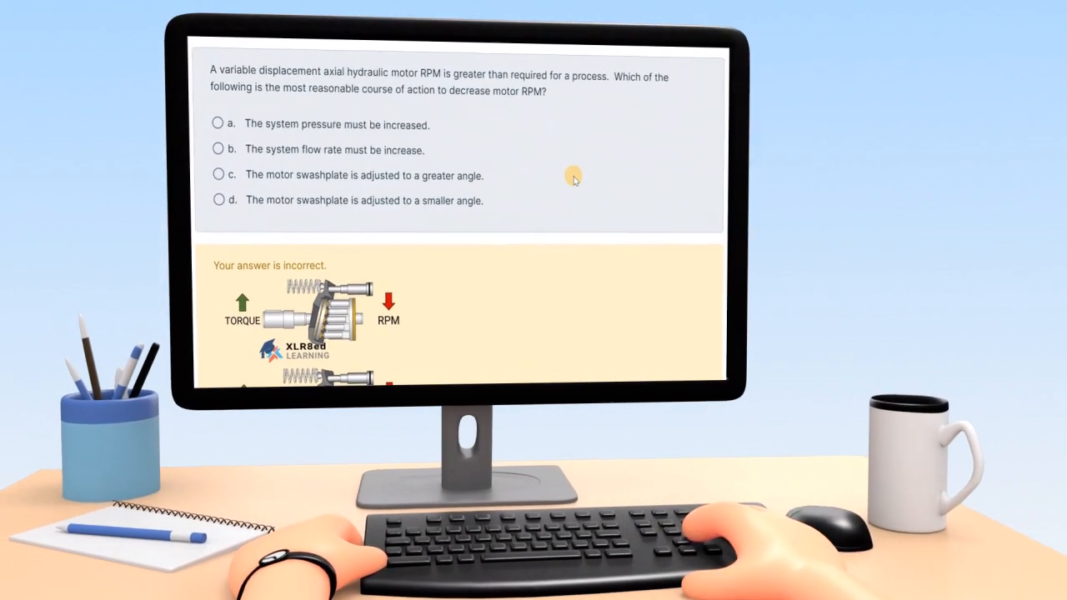
Scroll to the feedback panel: adjust the motor swashplate to a greater angle
{"action": "scroll", "scroll_direction": "down", "scroll_amount": 3}
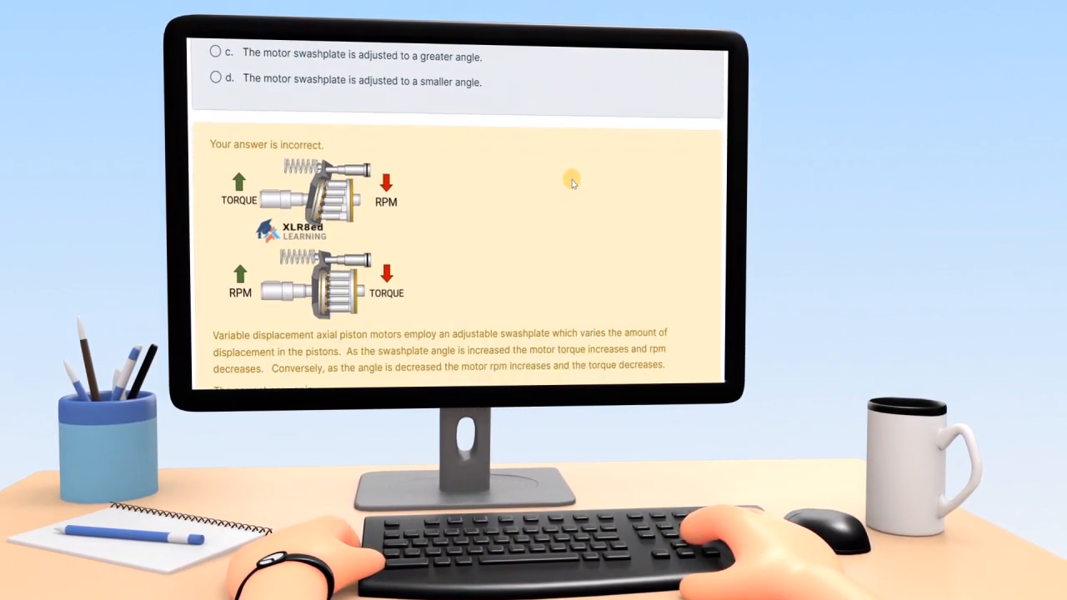
{"action": "scroll", "scroll_direction": "down", "scroll_amount": 3}
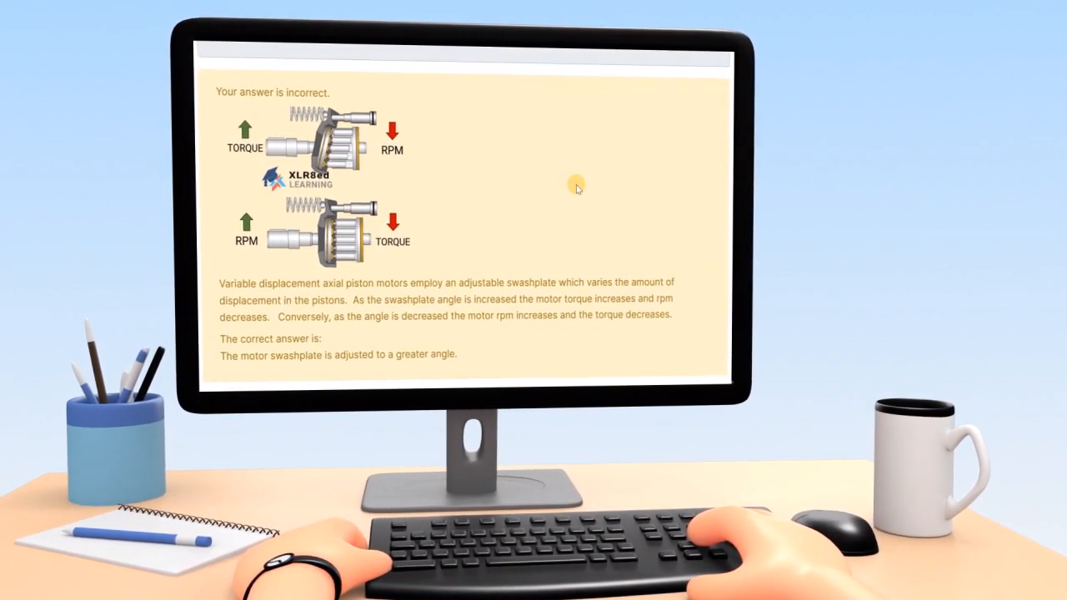